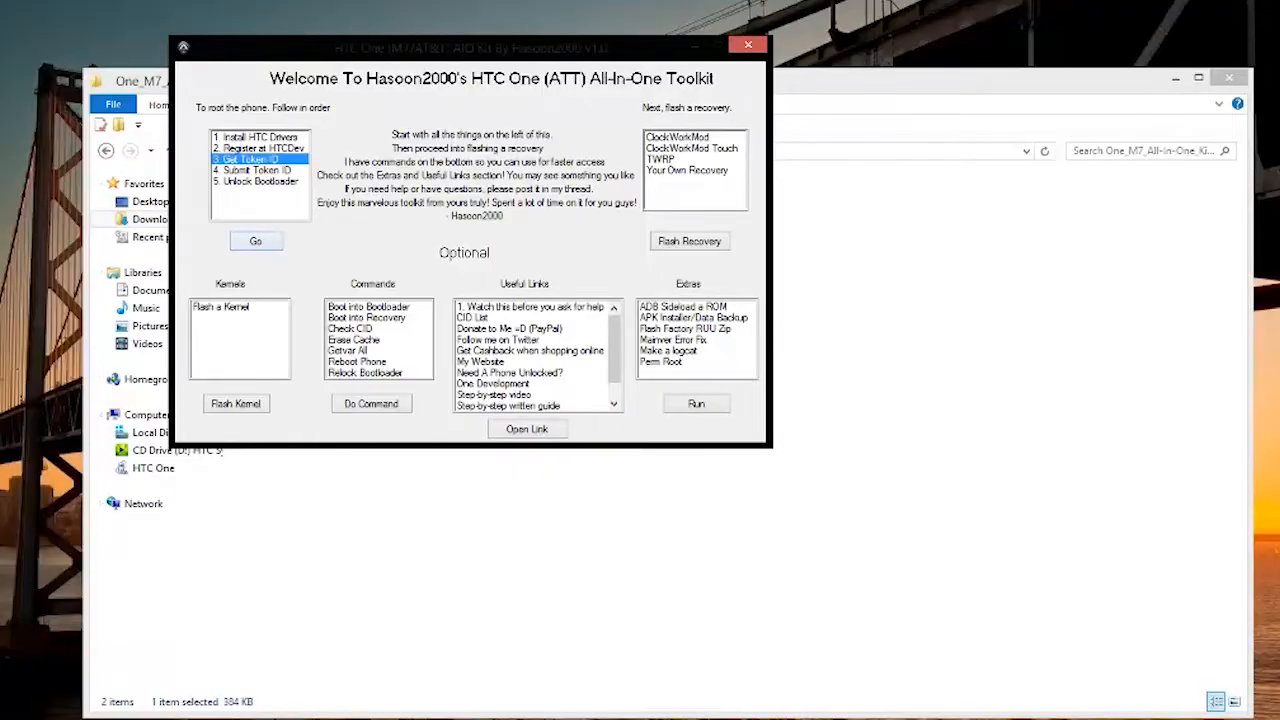
Step: Run the Get Token ID and Submit Token ID steps, confirming both prompts to open HTCDev
left_click(255, 240)
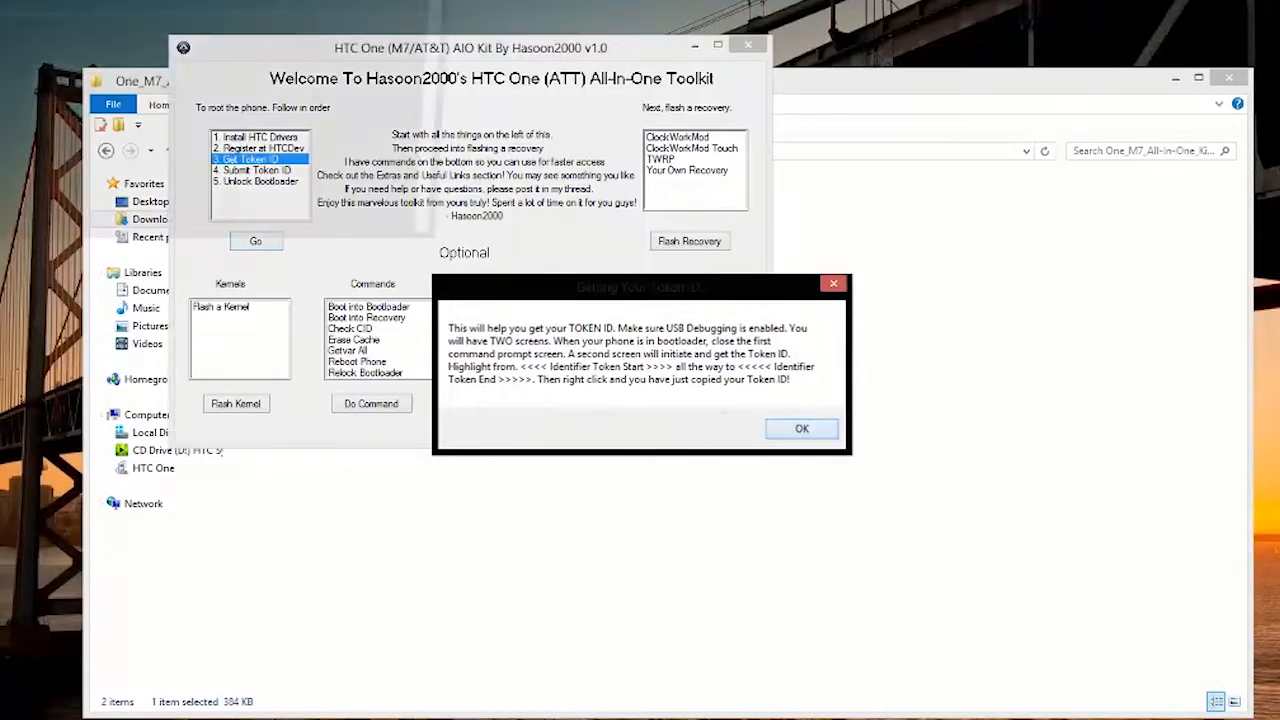
left_click(801, 428)
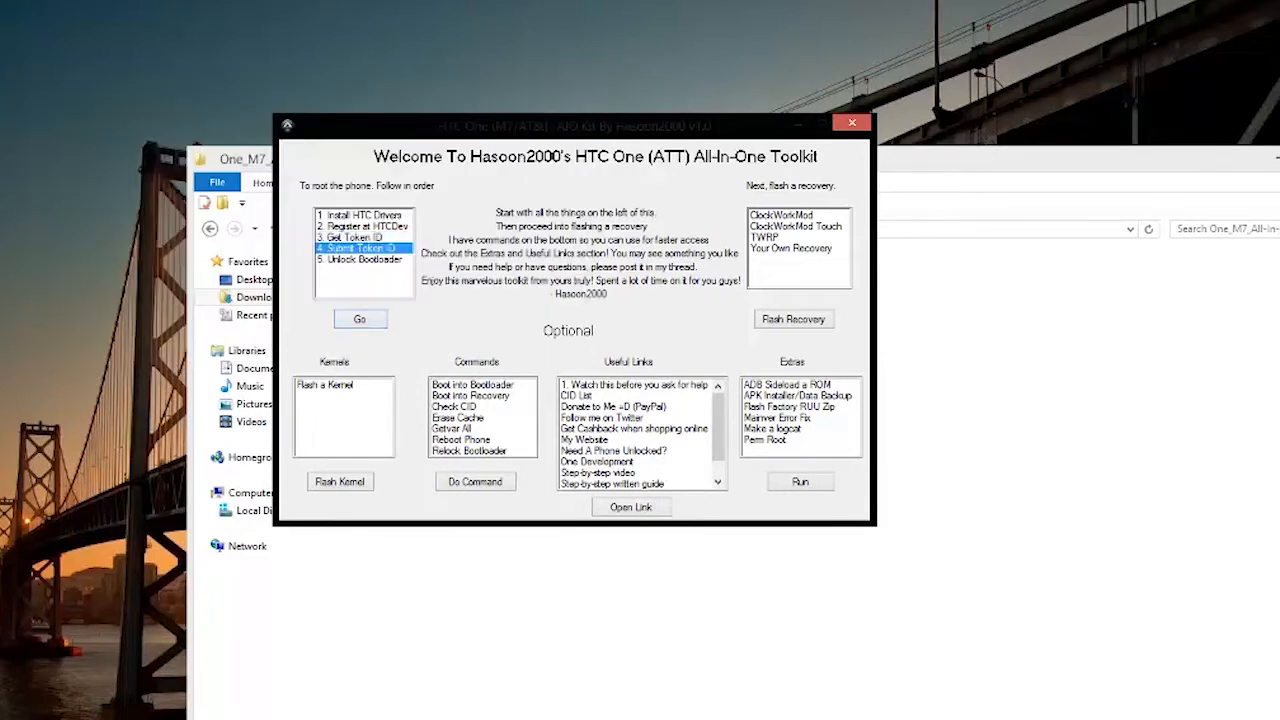
left_click(360, 318)
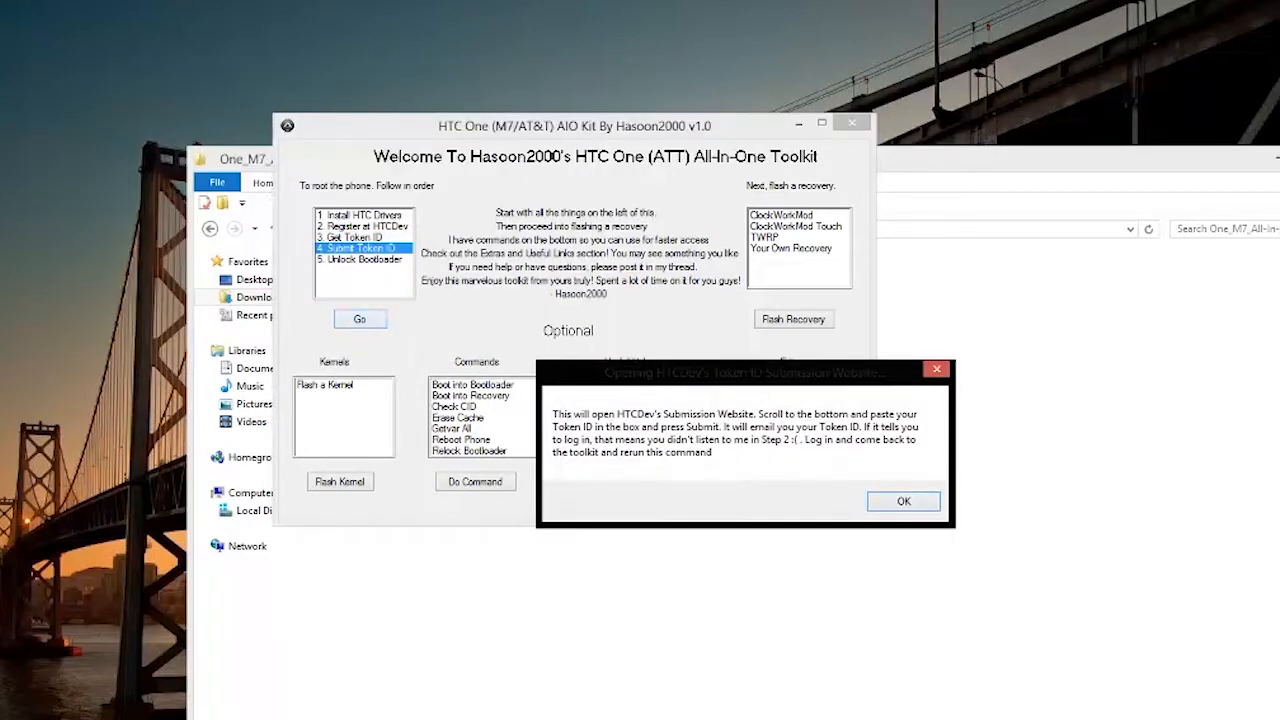
left_click(902, 501)
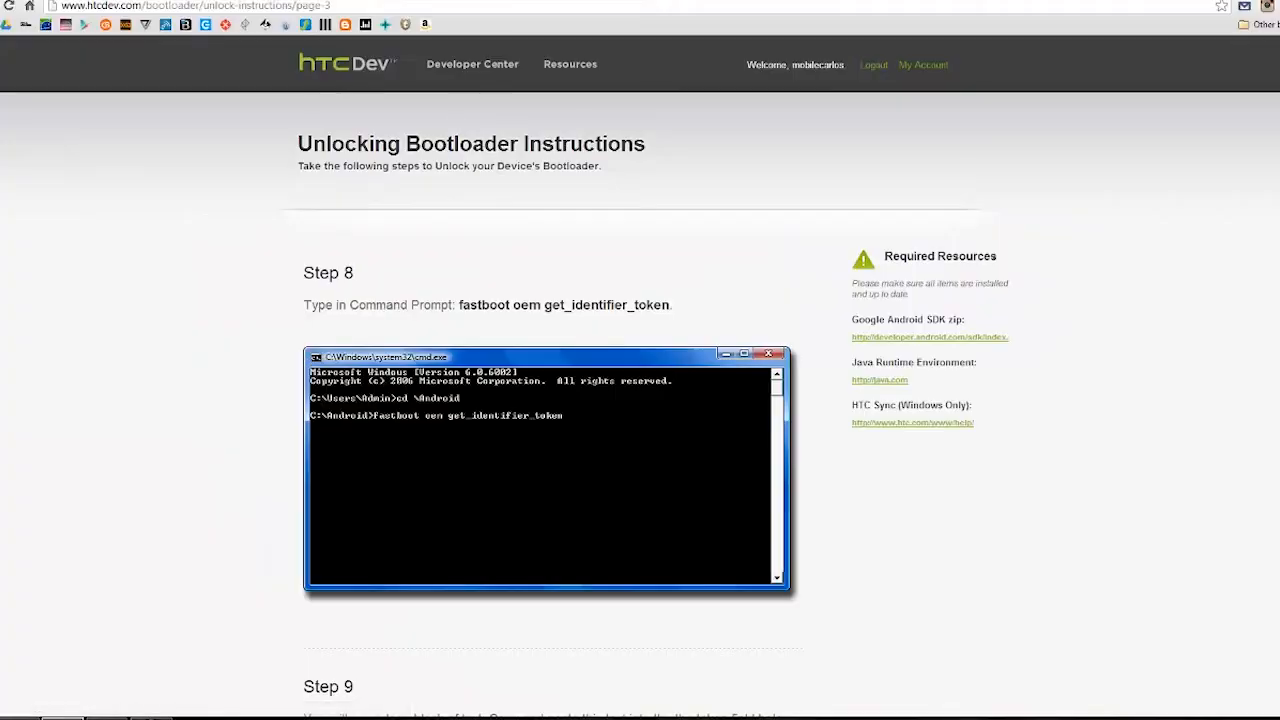
Step: Paste the copied device identifier token into HTCDev's token box and submit it
scroll("down", 3)
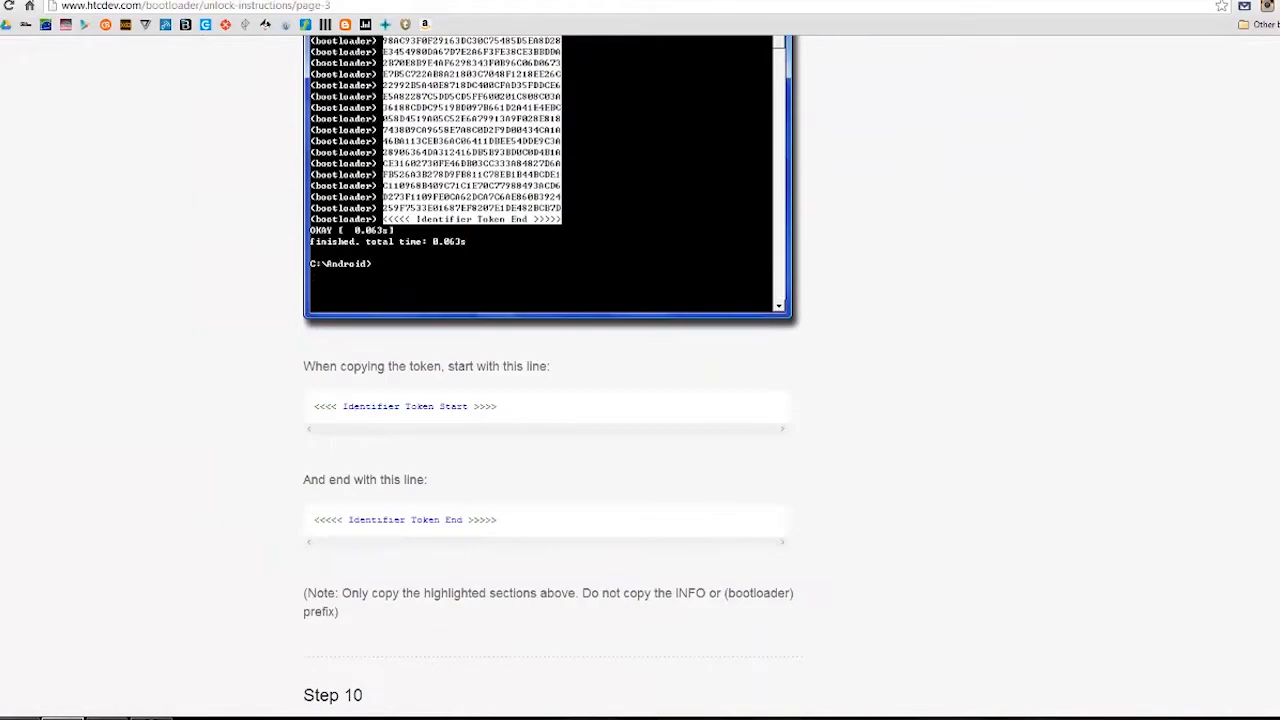
right_click(430, 290)
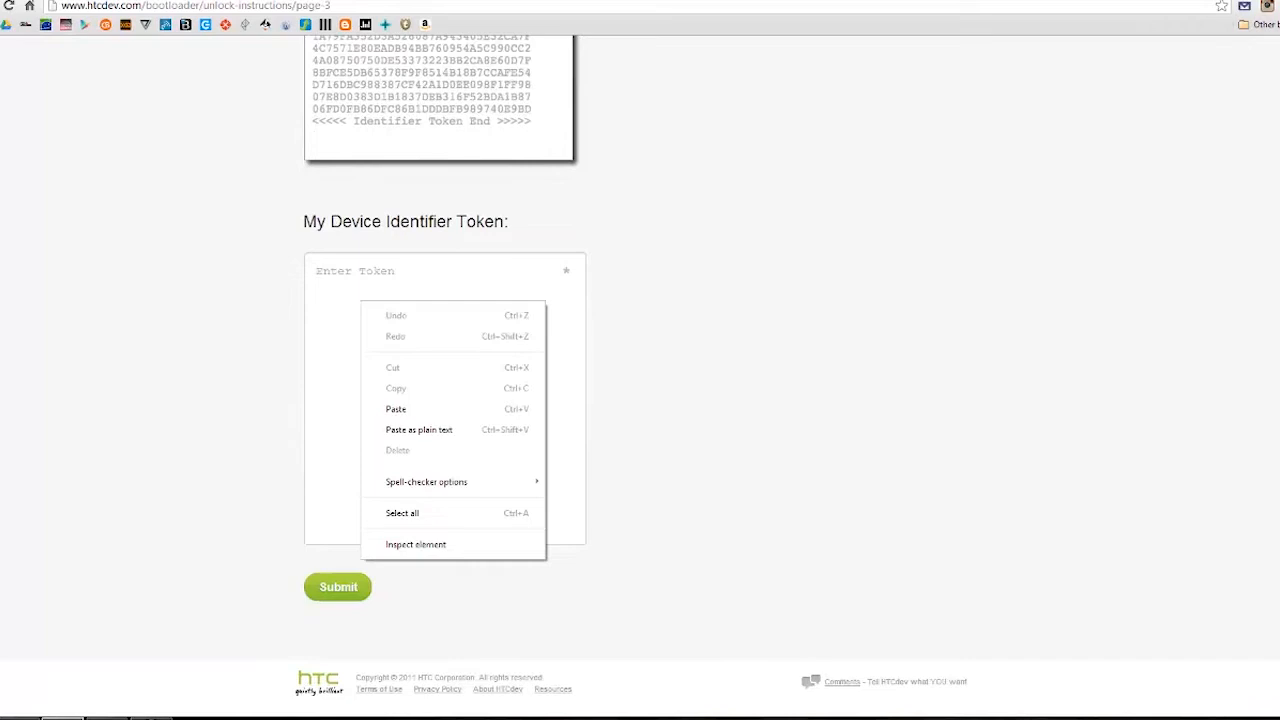
left_click(395, 409)
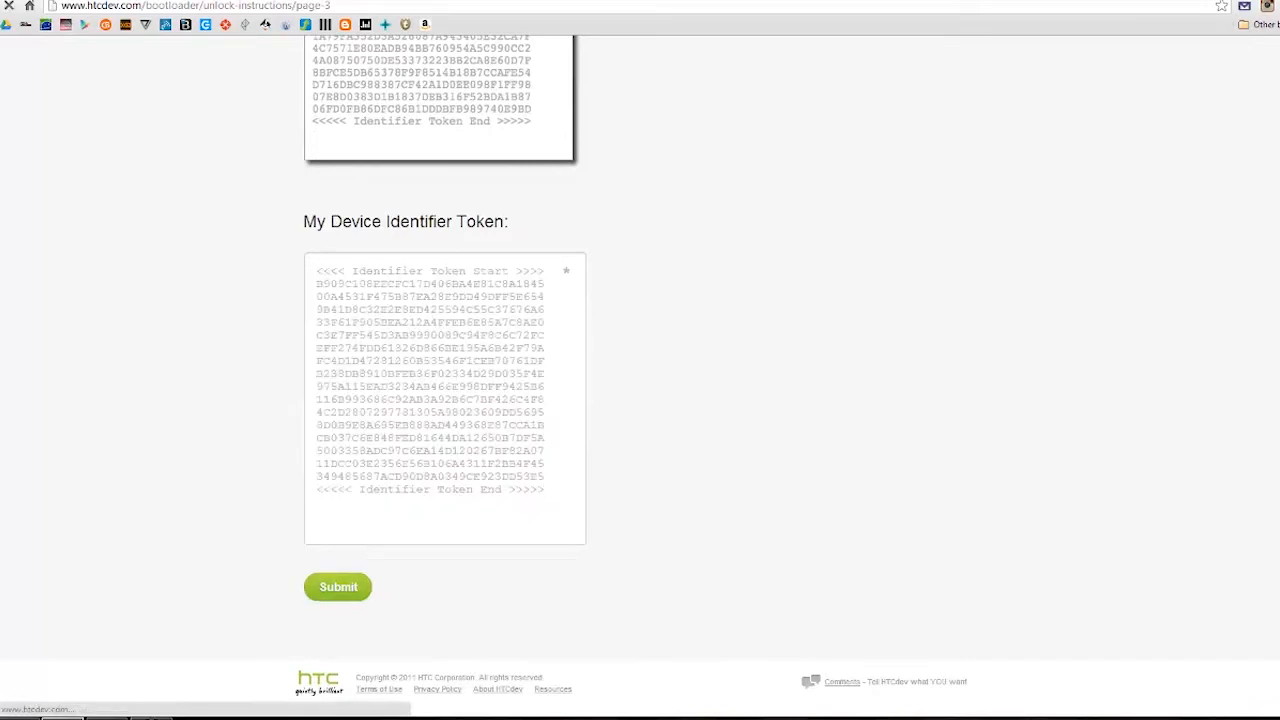
left_click(338, 587)
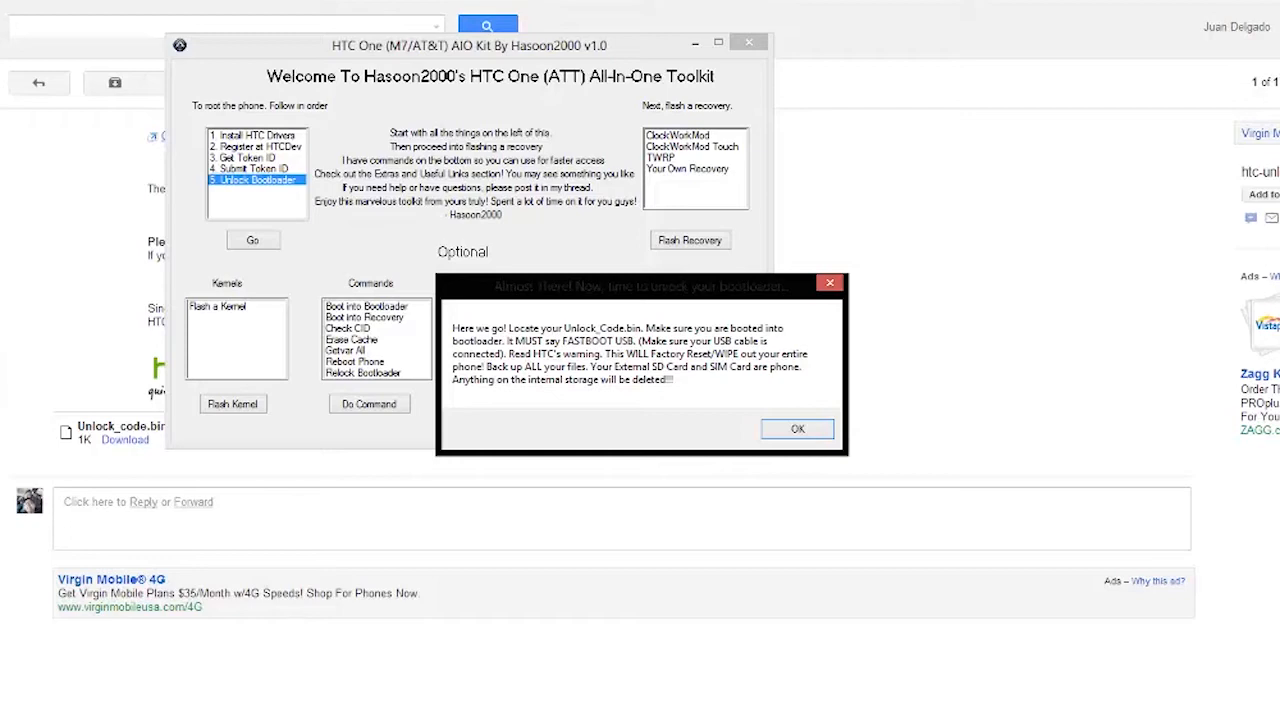
Step: Acknowledge the unlock bootloader warning and pick ClockWorkMod Touch as the recovery
left_click(797, 428)
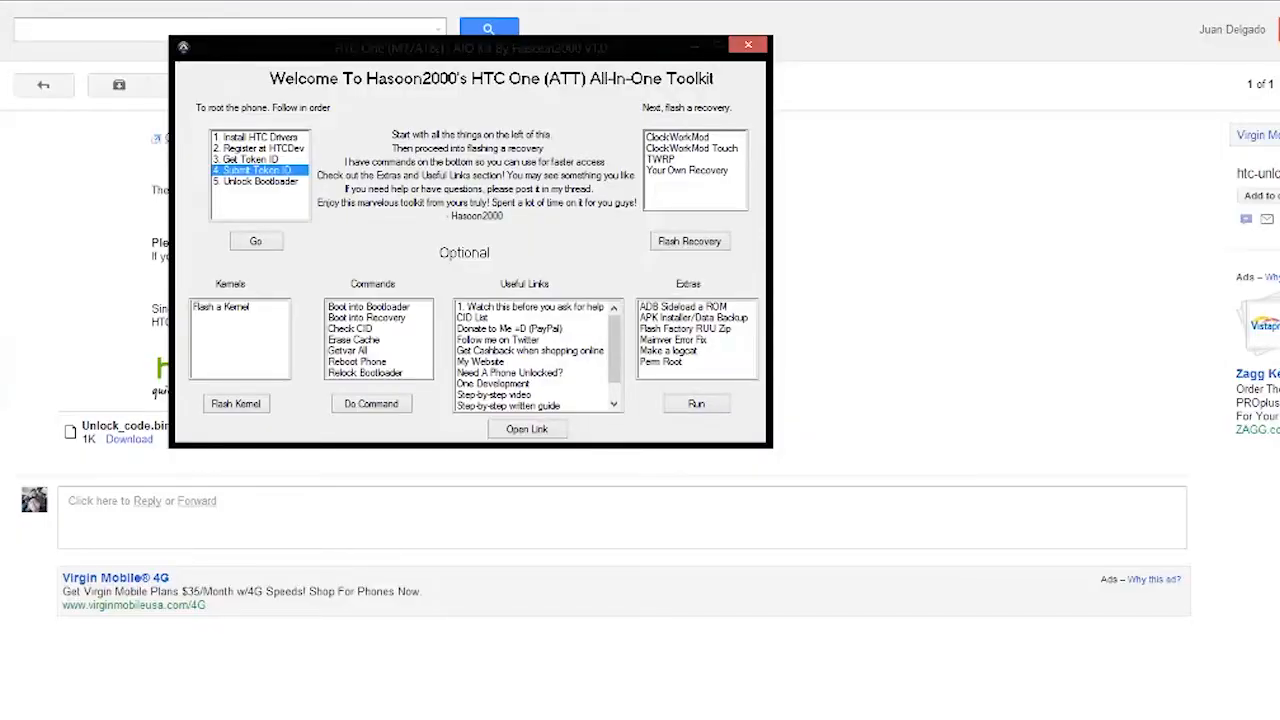
left_click(691, 147)
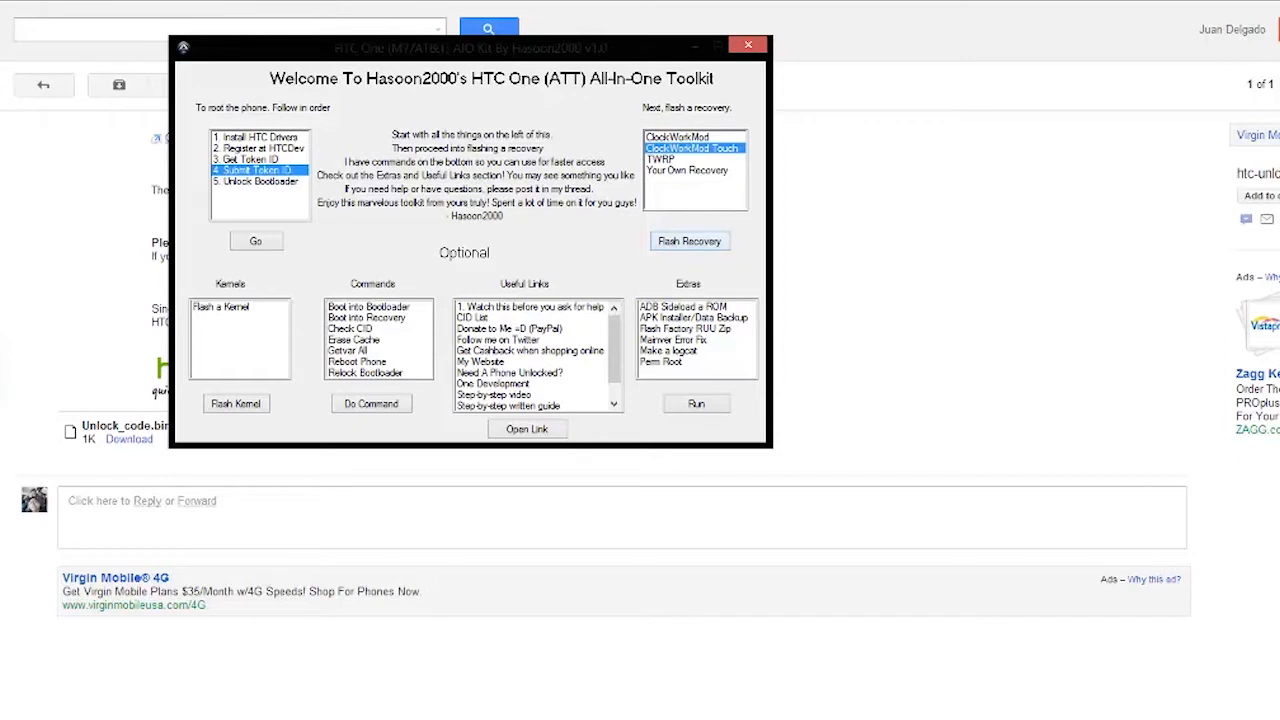